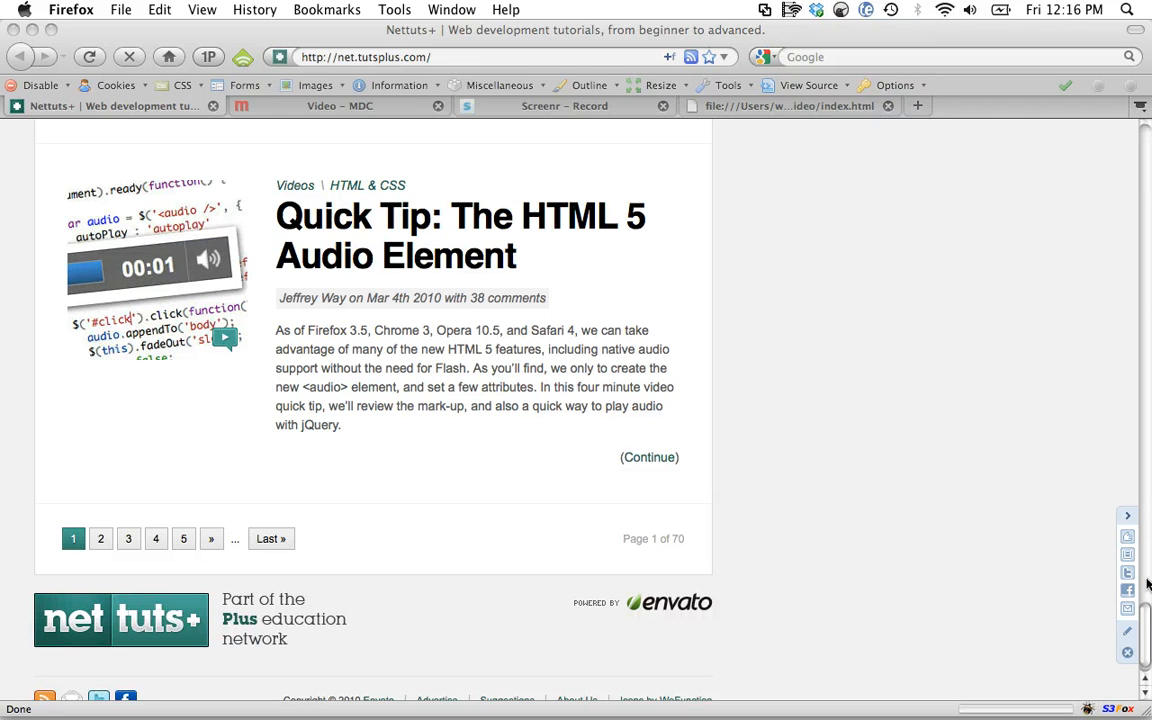
mouse_move(866, 315)
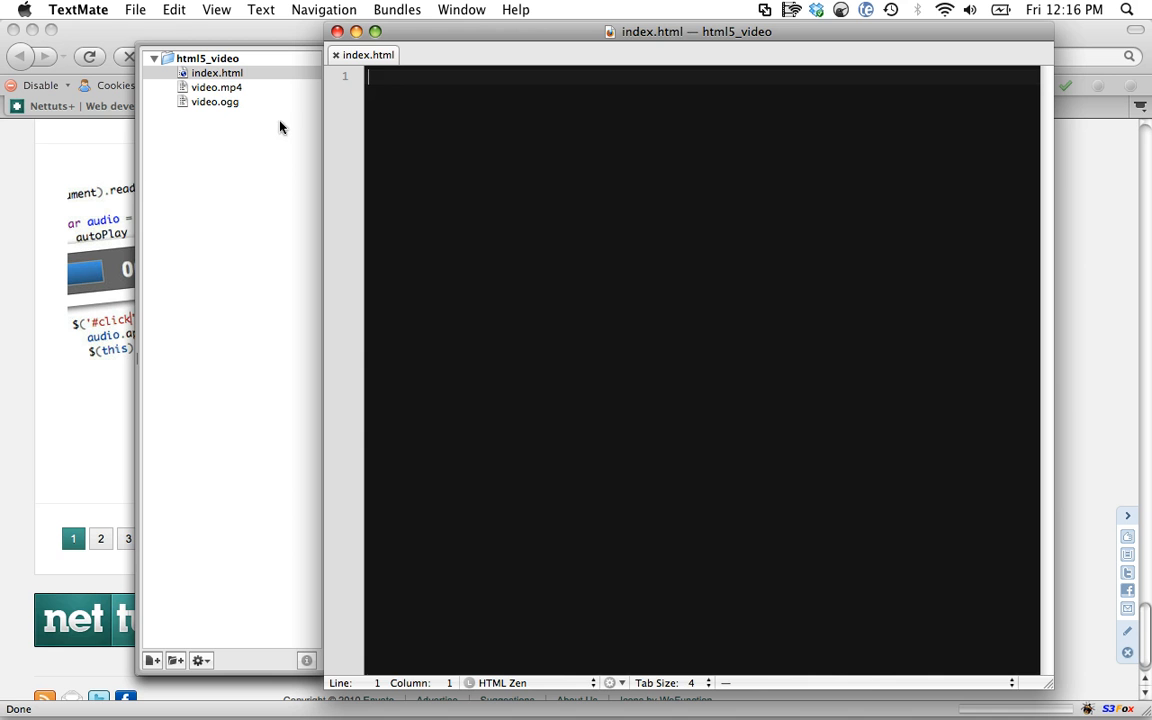
Expand the doctype snippet into an HTML5 skeleton and add an empty <video></video> in the body
type("b")
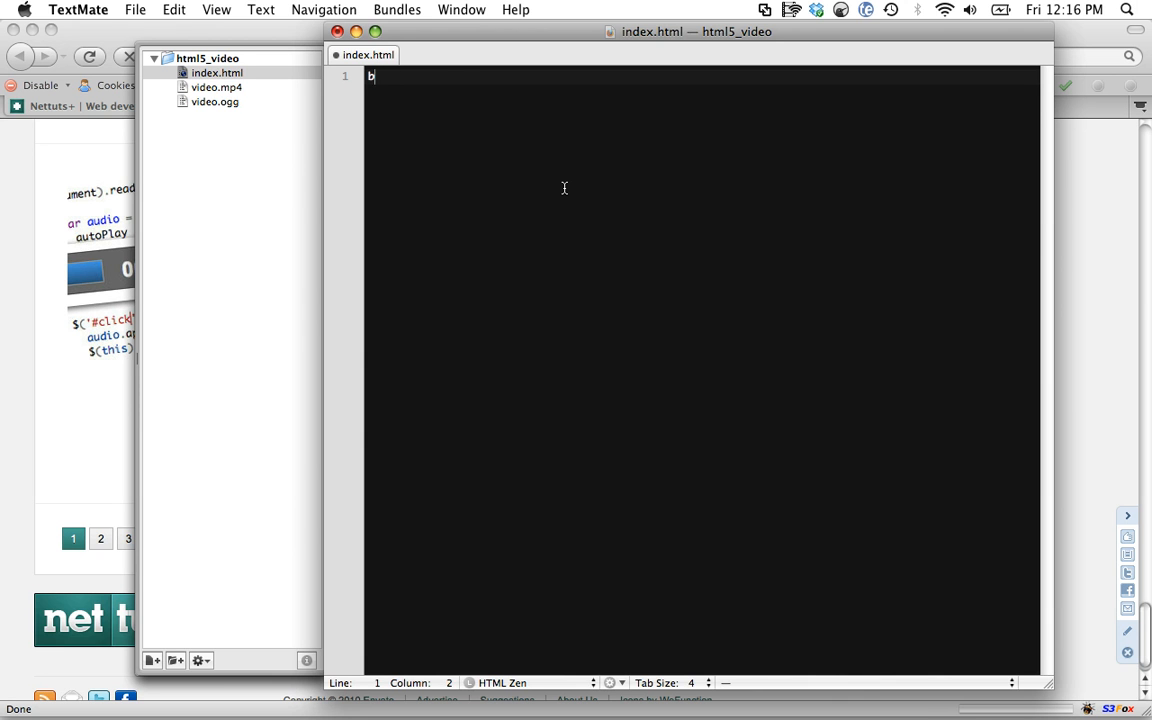
key("Tab")
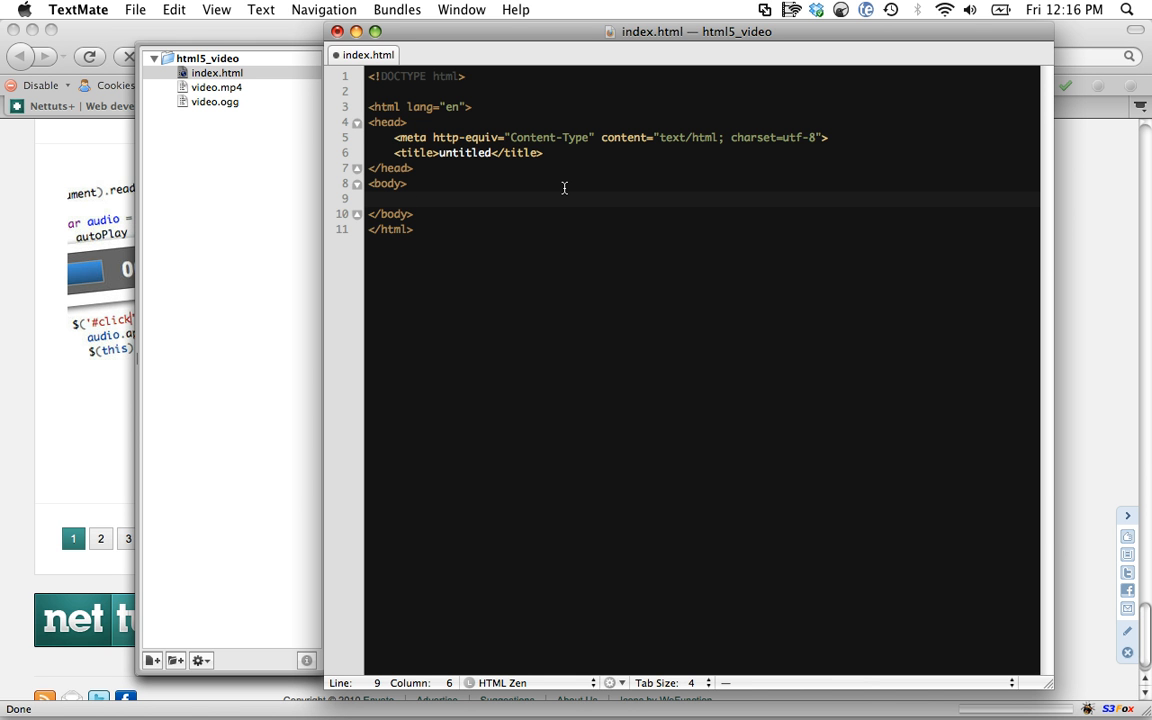
type("video>")
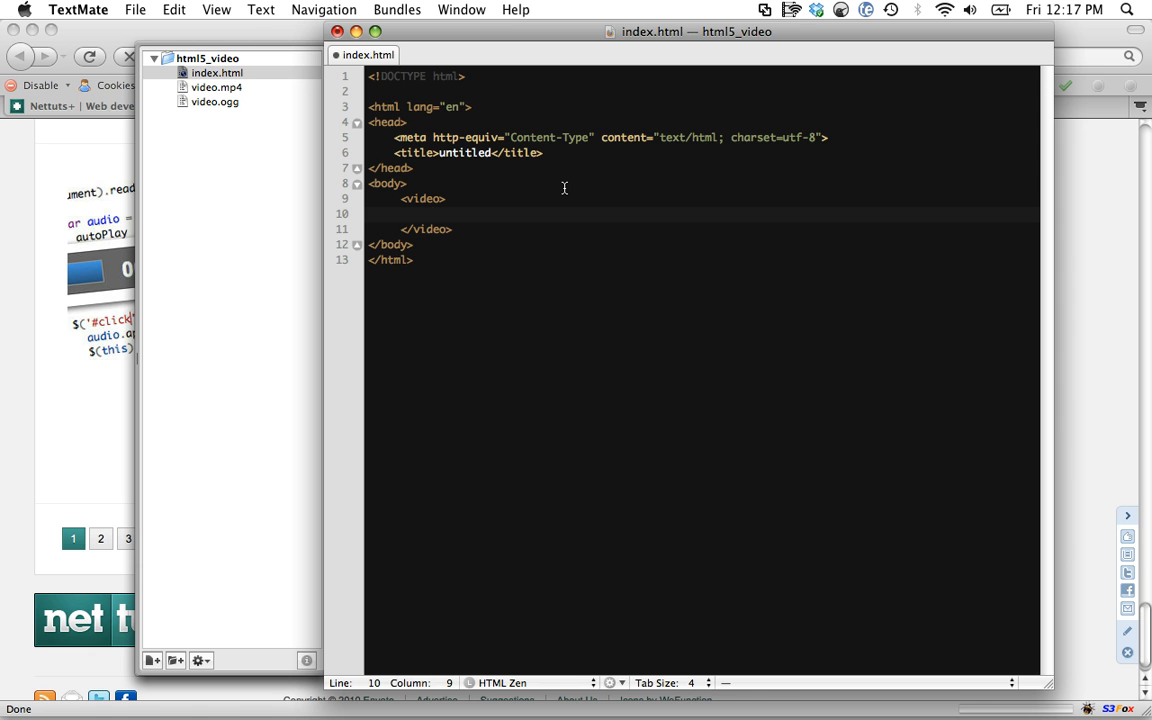
Write the first source tag: src="video.ogg" type="video/ogg"
type("<source>")
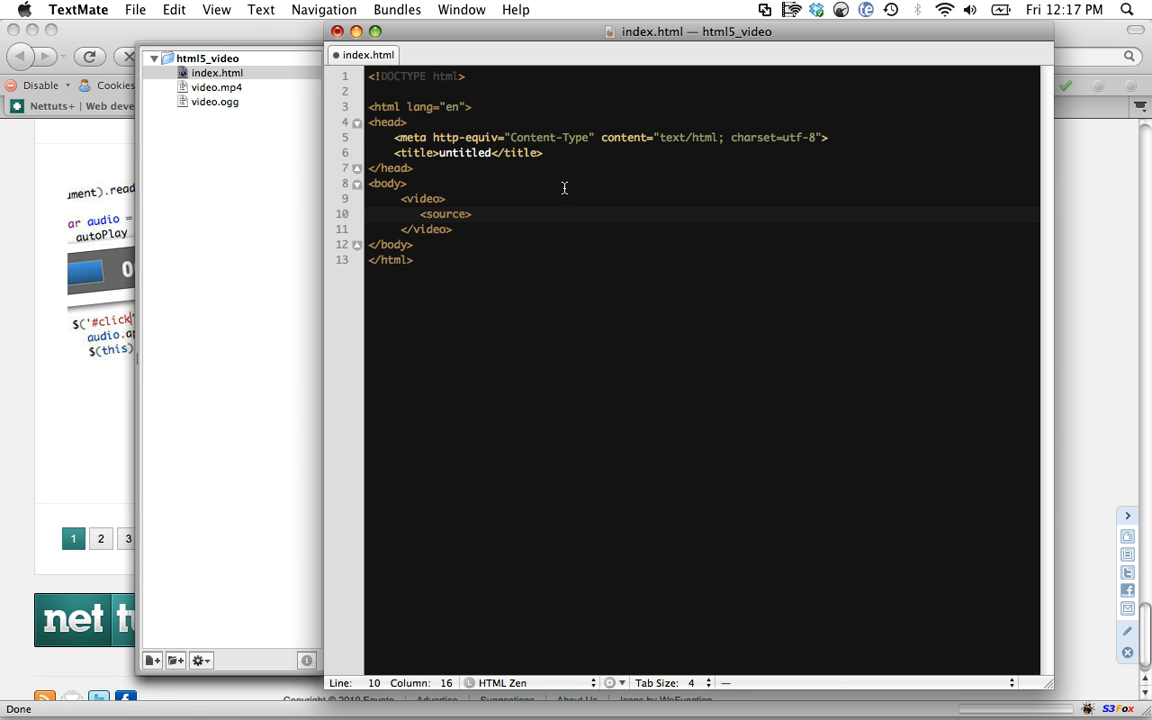
type("vi")
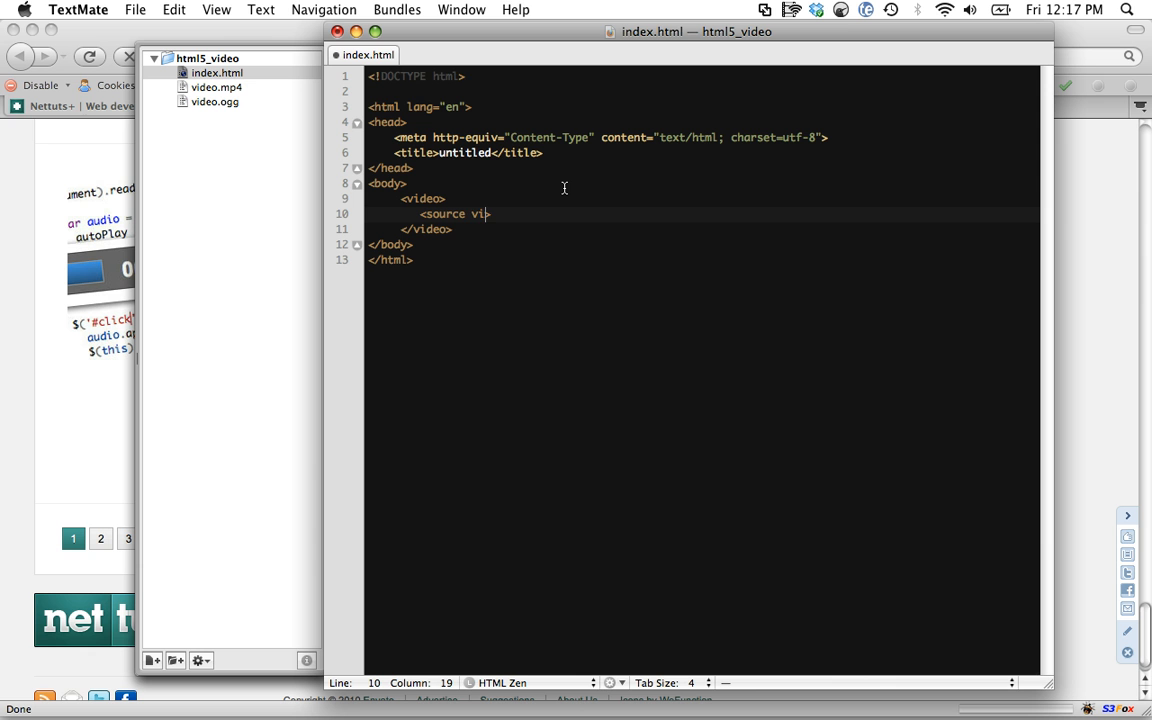
type("src=\"vi\"")
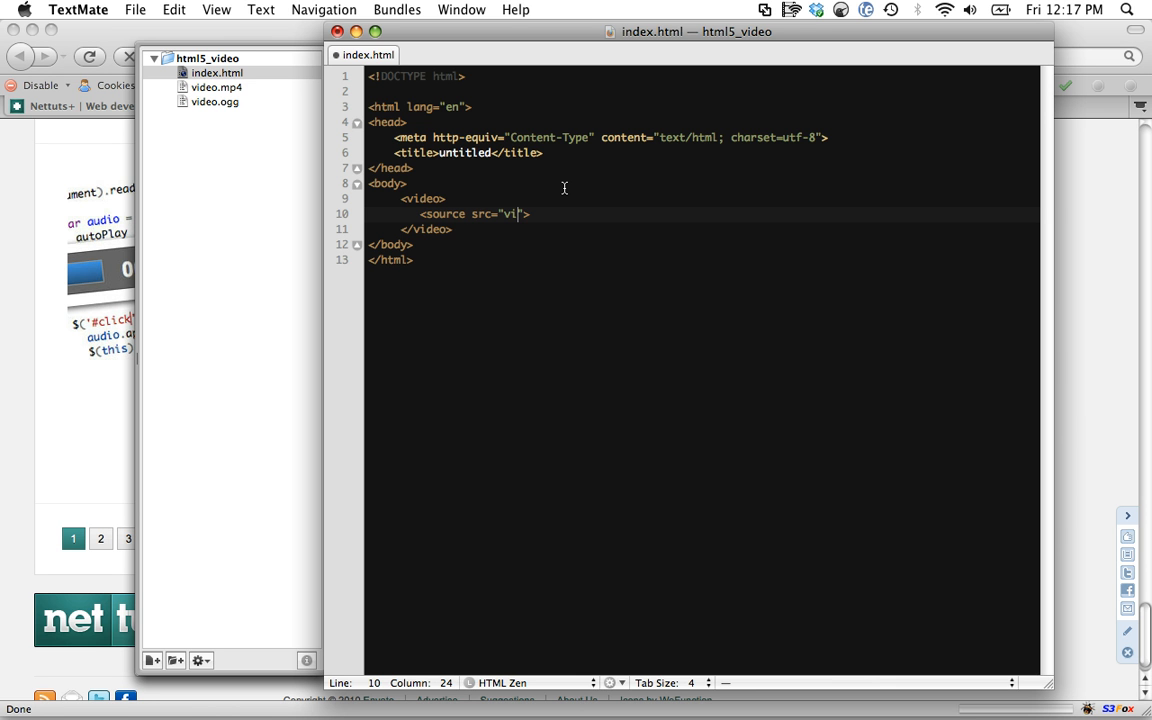
type("deo.")
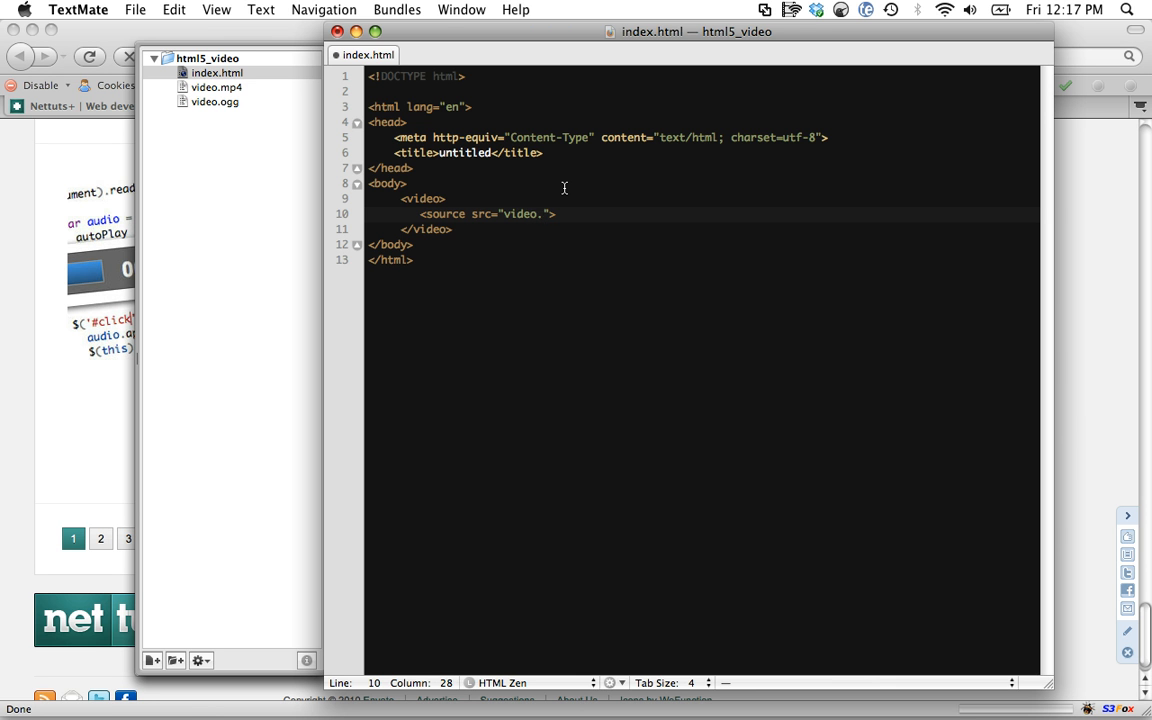
type("ogg")
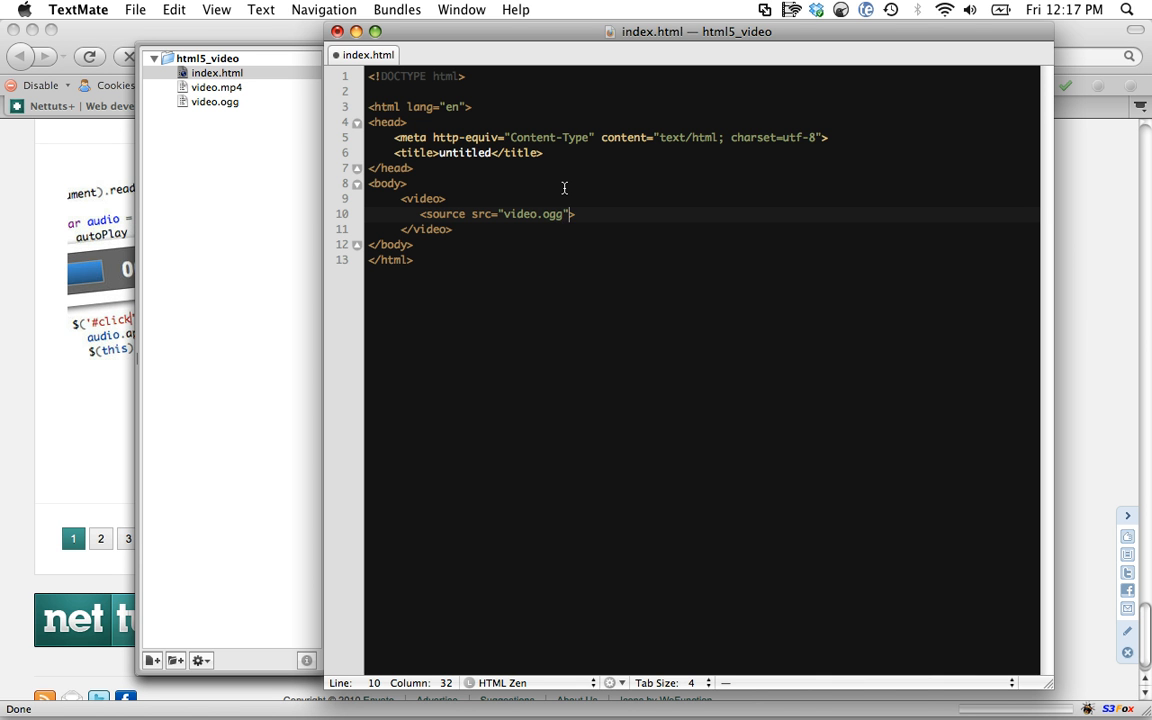
type("type=\"video/ogg")
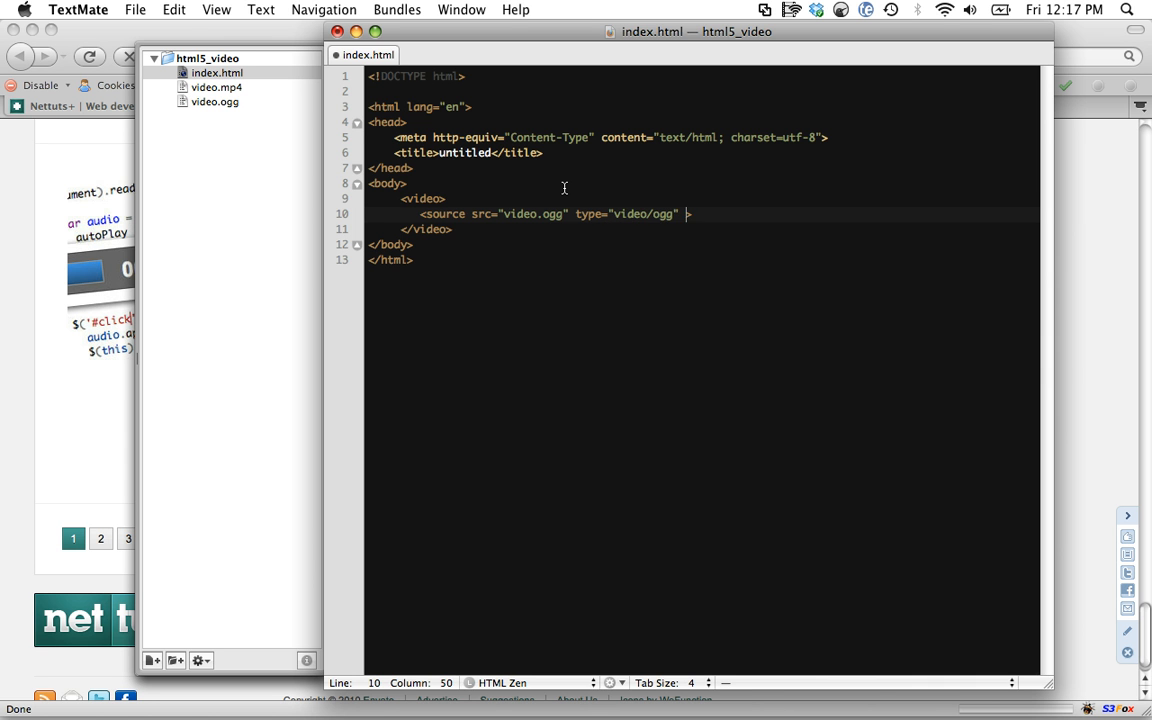
type("/>")
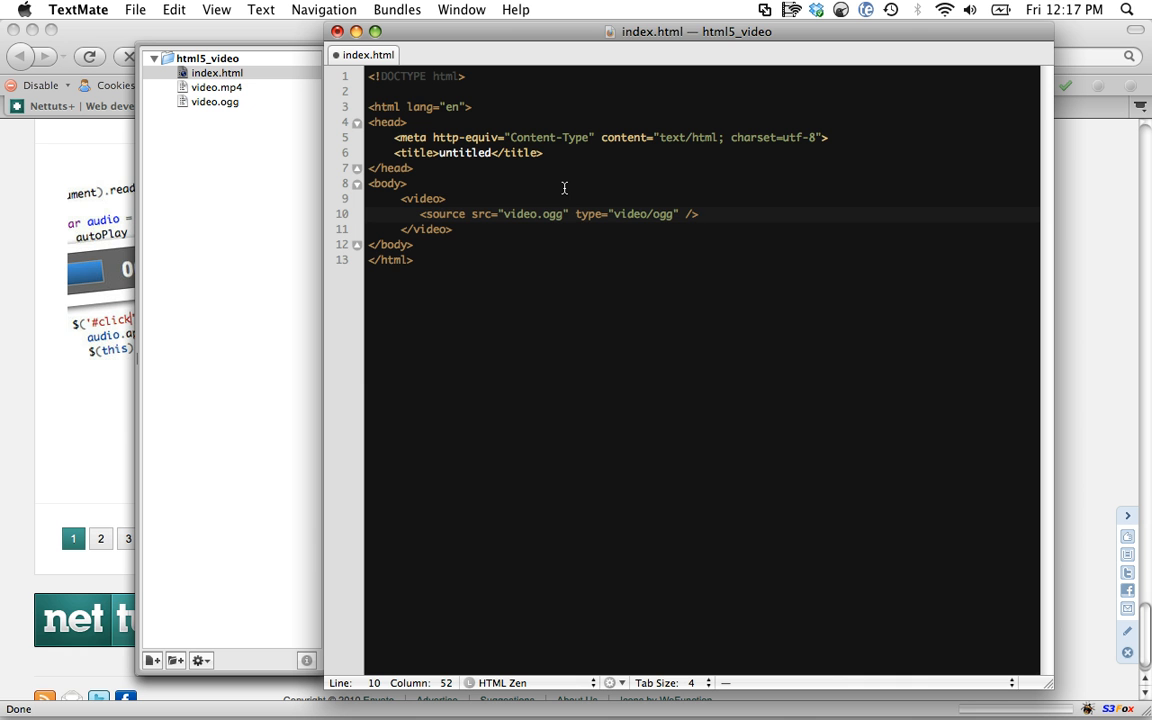
Duplicate the source line and change its src and type to video.mp4 / video/mp4
key("Return")
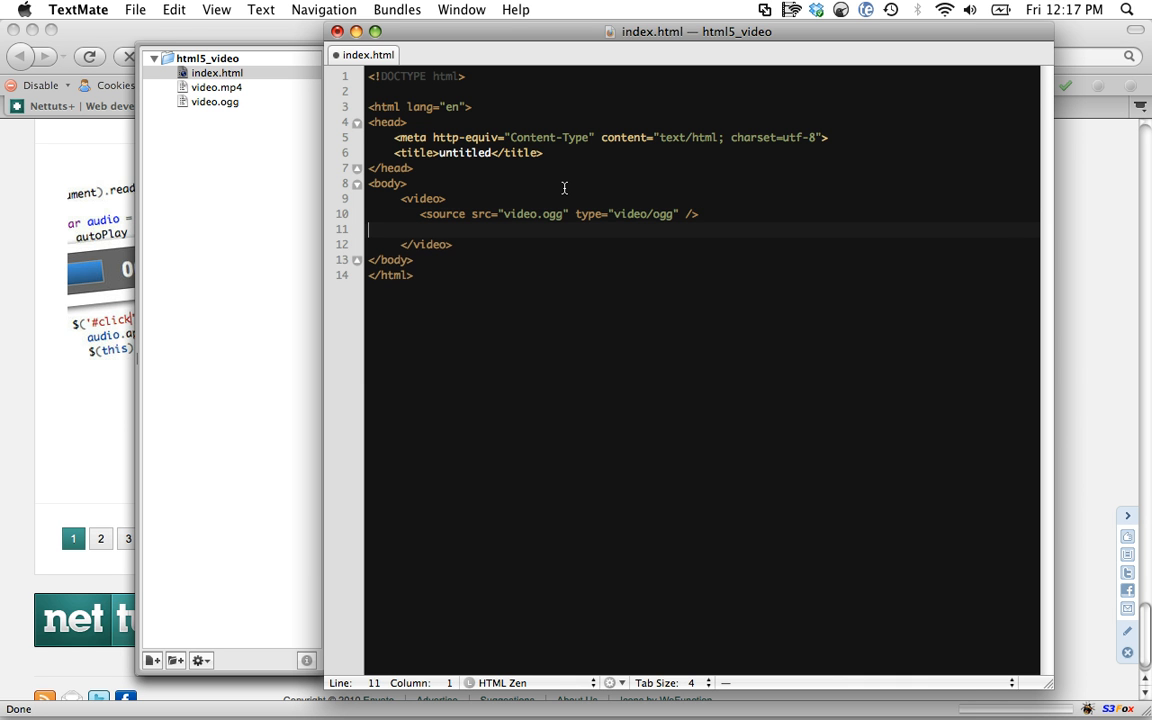
type("<source src=\"video.ogg\" type=\"video/ogg\" />")
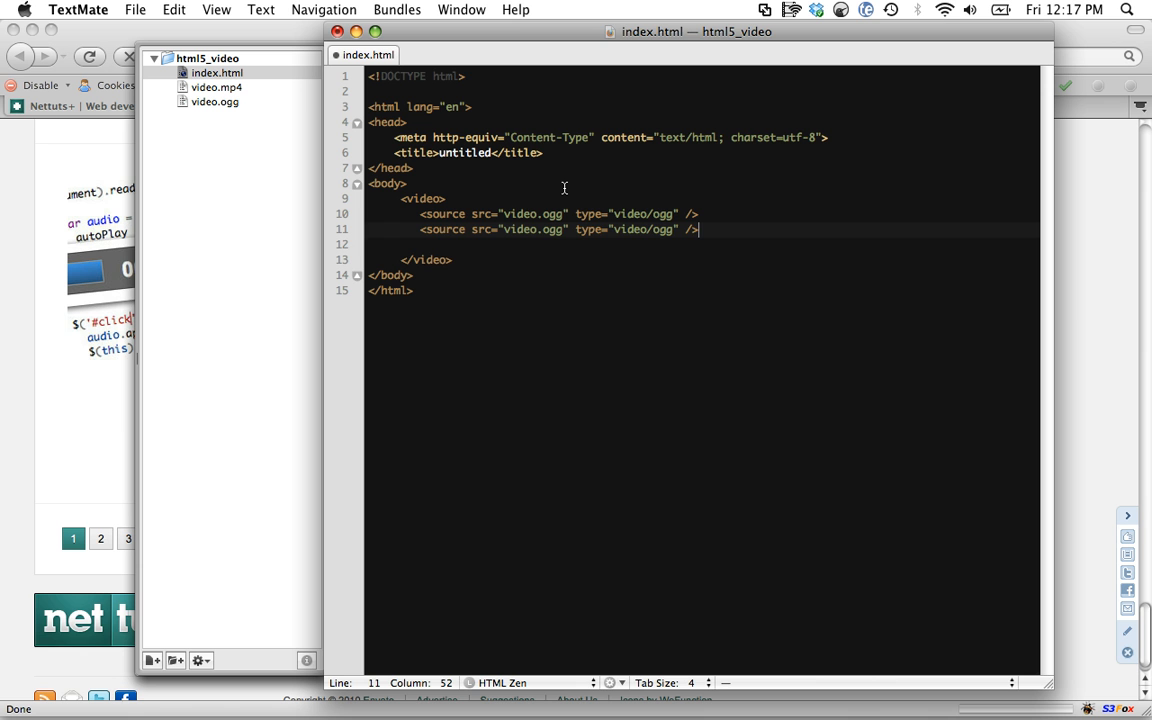
left_click(551, 229)
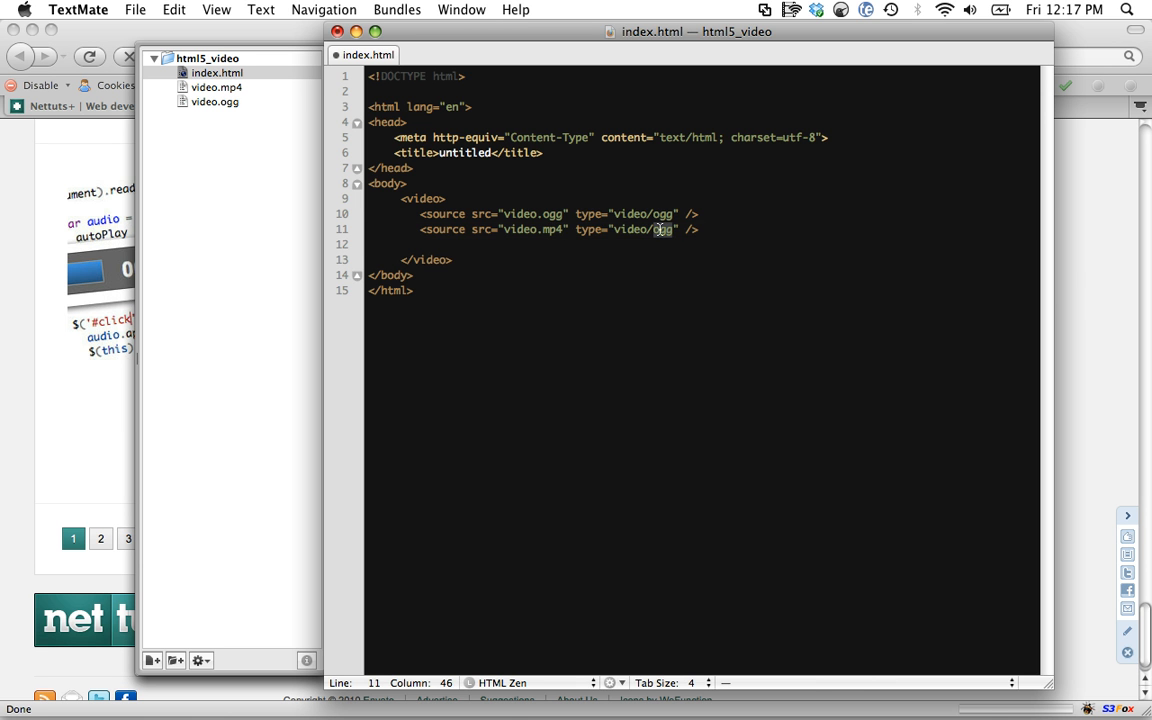
type("mp4")
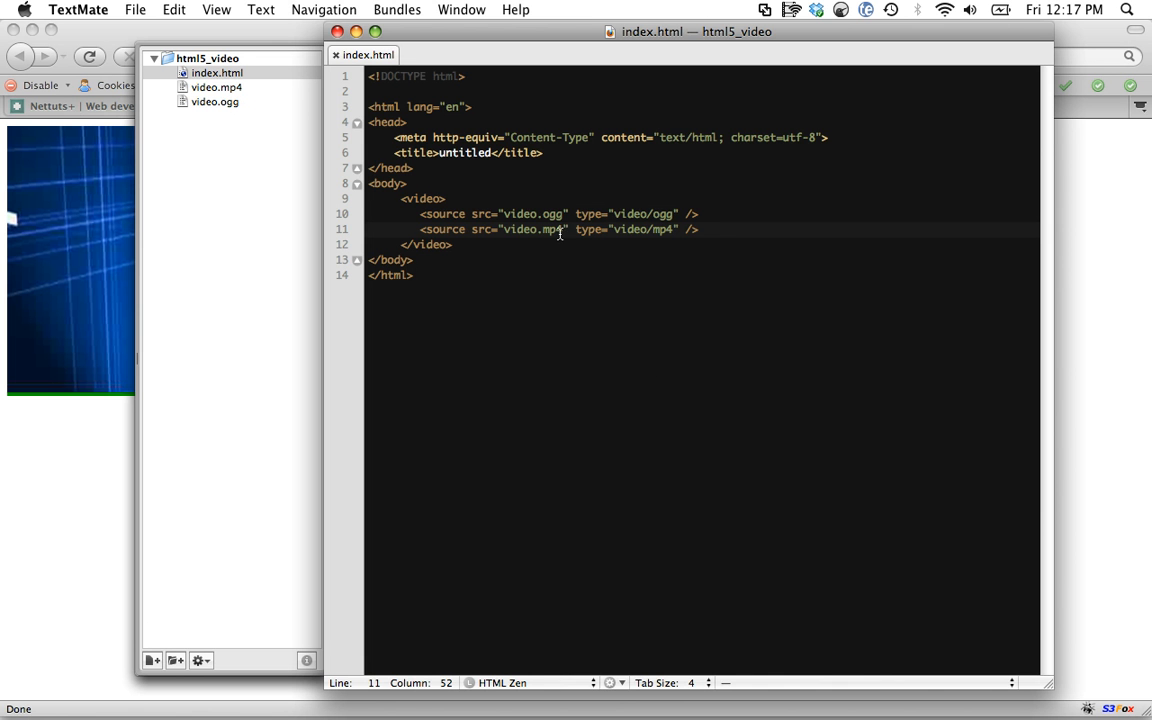
Add auto and controls attributes to the video tag, save, and reload the page in Firefox
type("auto")
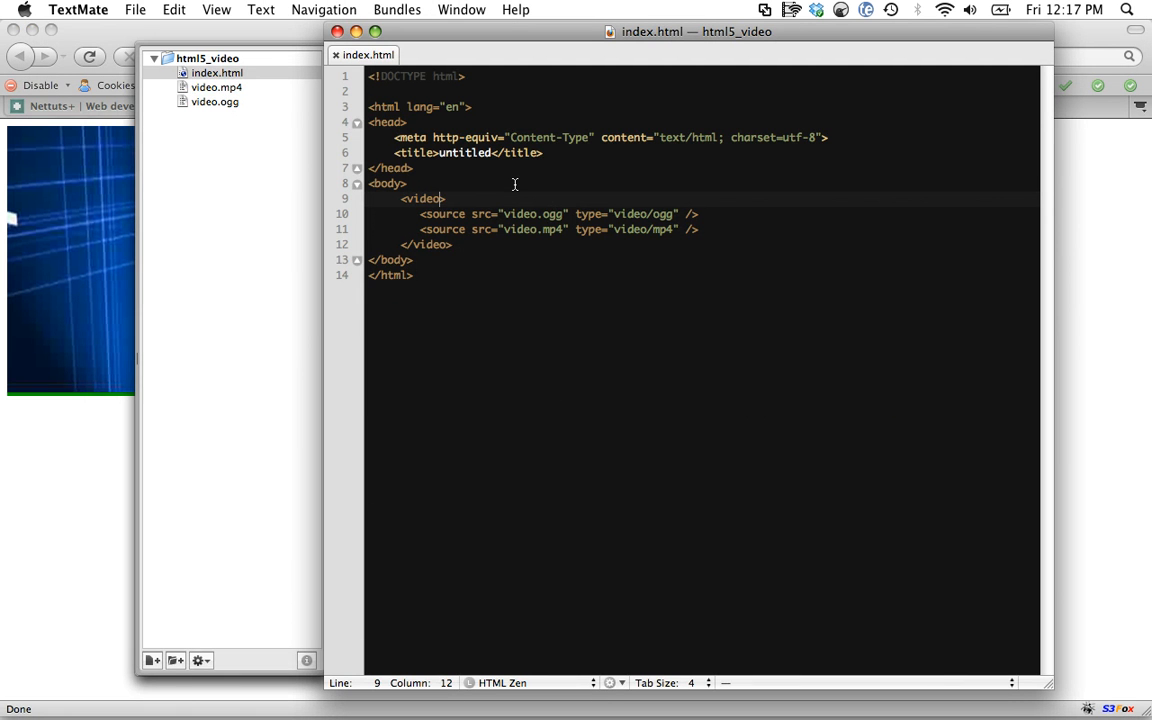
type("c")
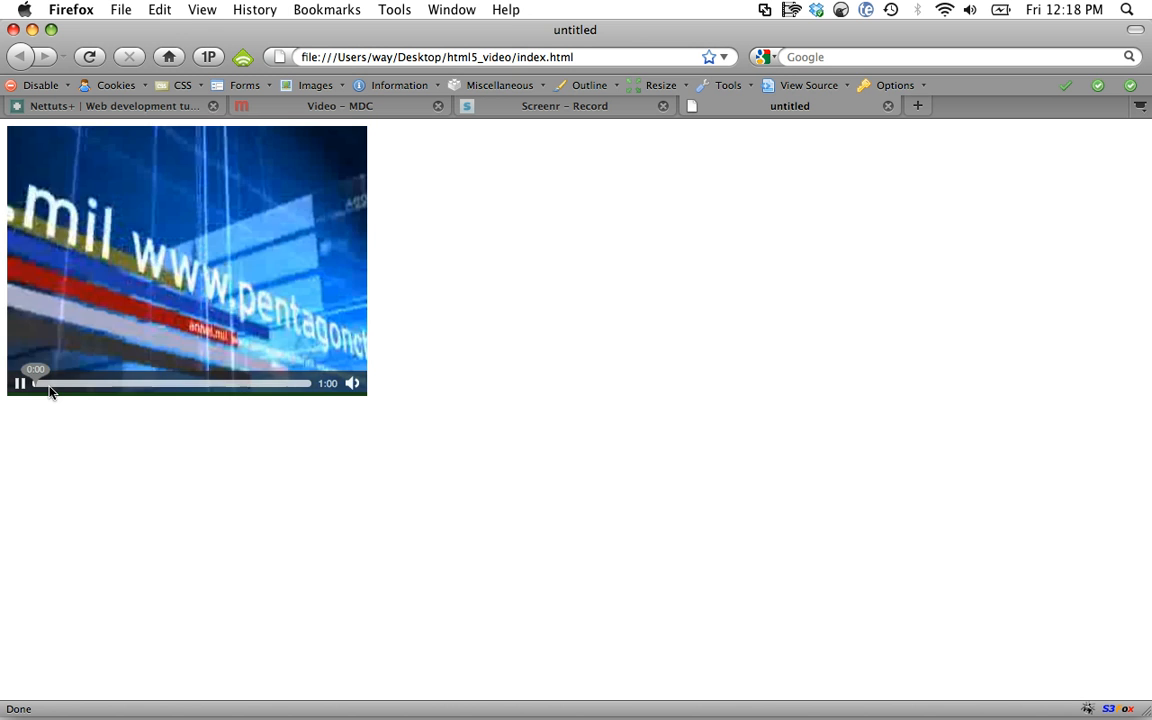
Play the embedded screencast video on the Safari test page
left_click(225, 383)
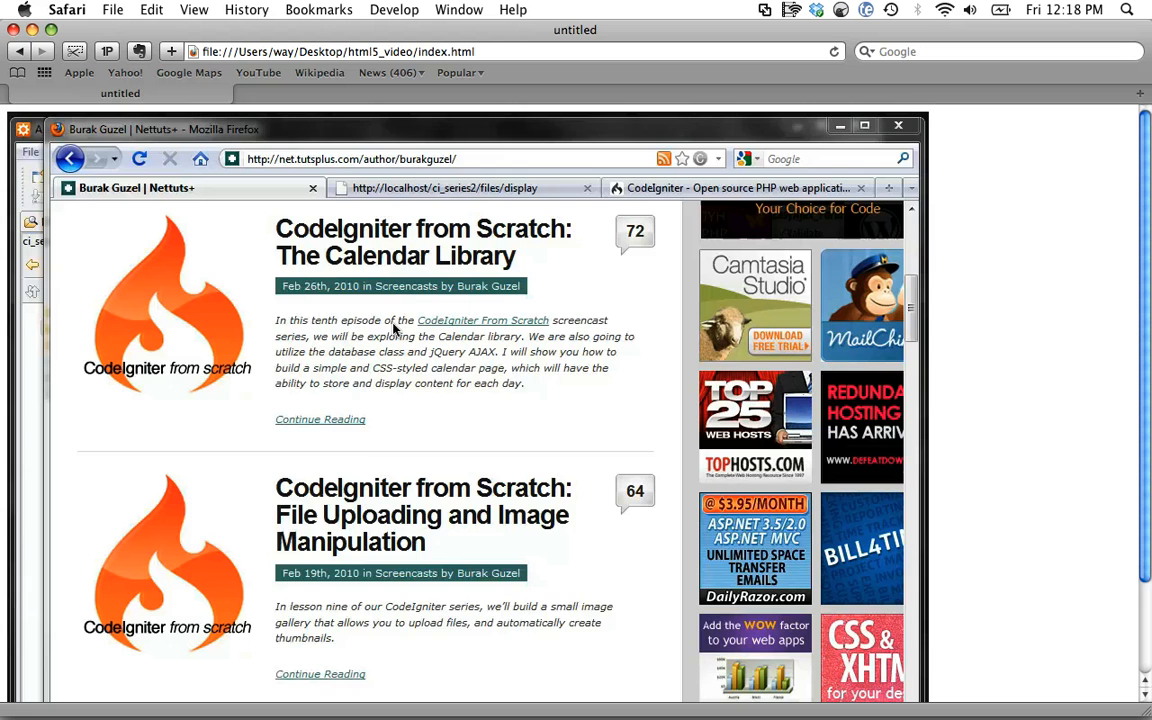
Scroll down the Safari test page before returning to TextMate
scroll("down", 3)
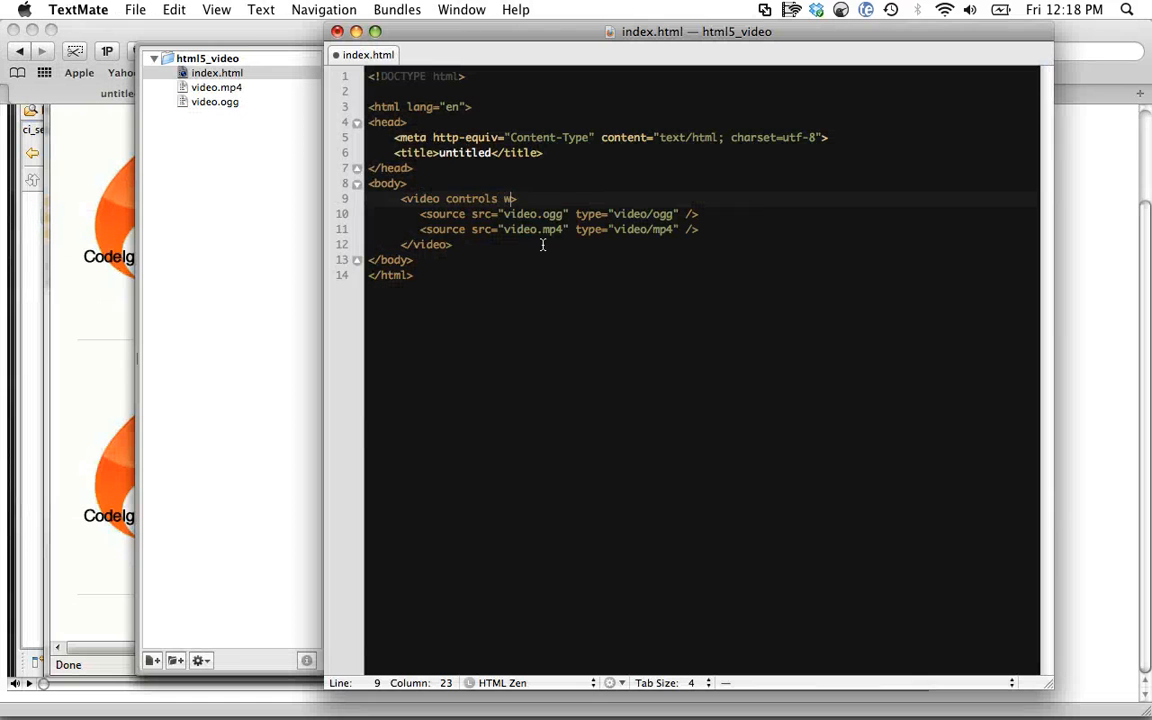
Add width="500" to the <video controls> tag and return to the editor
type("width=\"3\"")
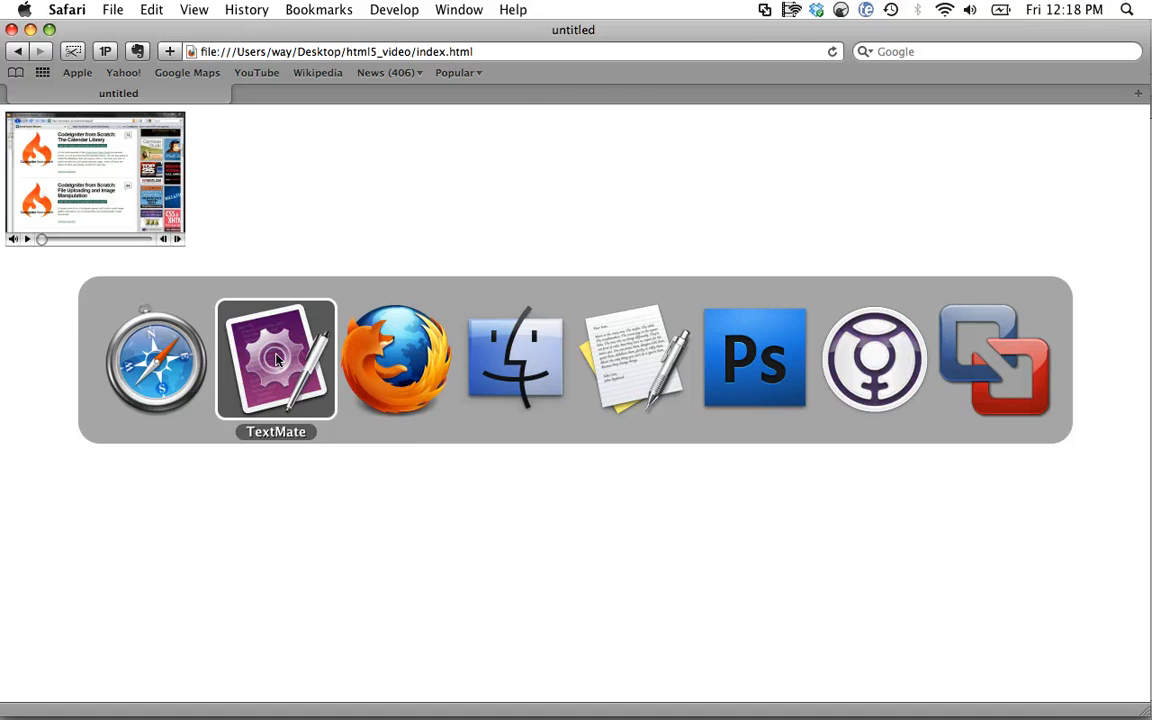
left_click(275, 358)
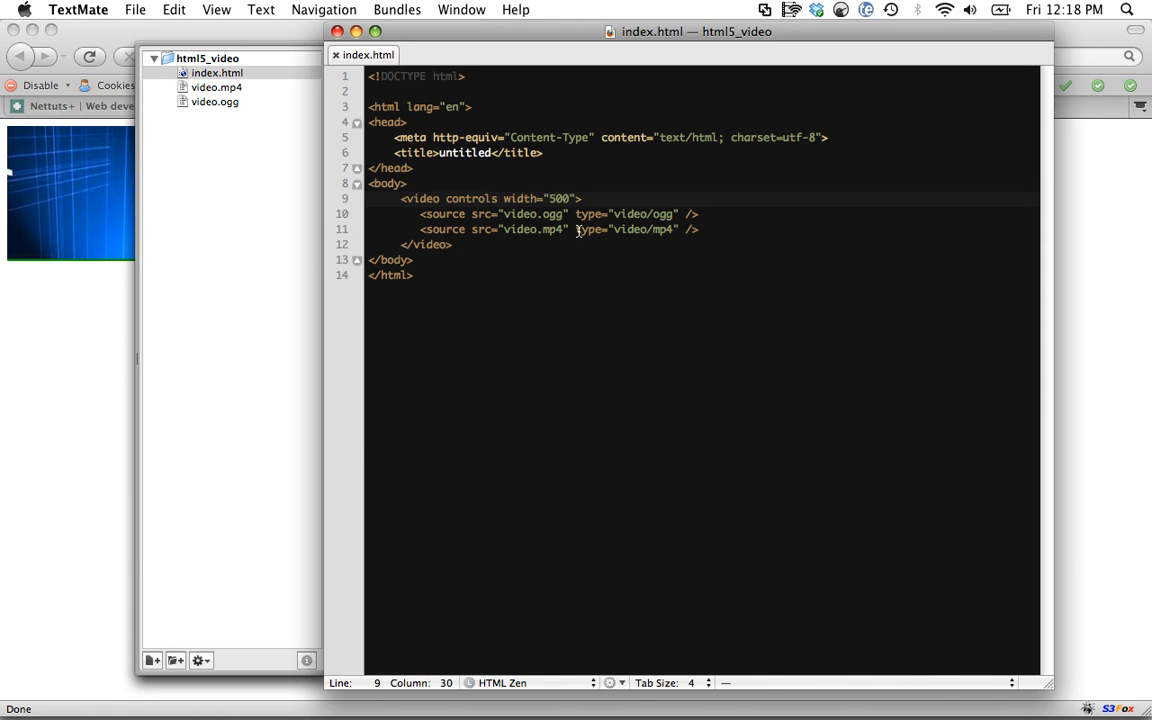
Bring Safari forward to view the page with the 500-pixel-wide player
left_click(578, 229)
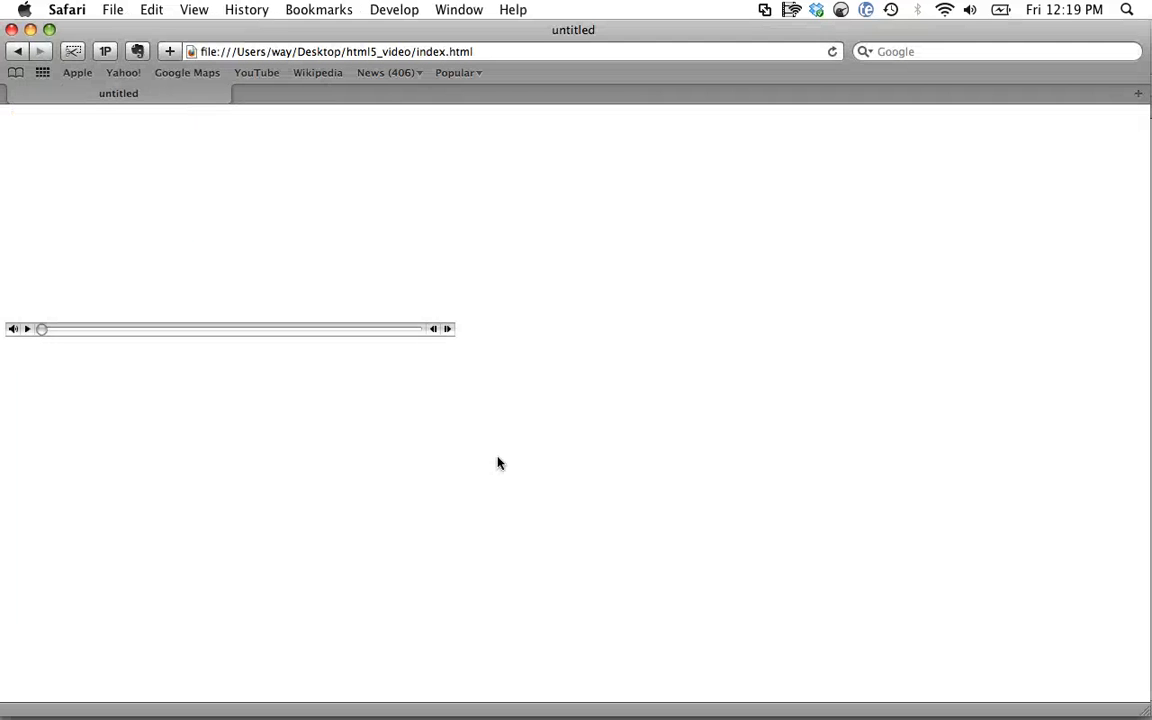
Reload the Safari page via the context menu's Reload Page command
right_click(197, 186)
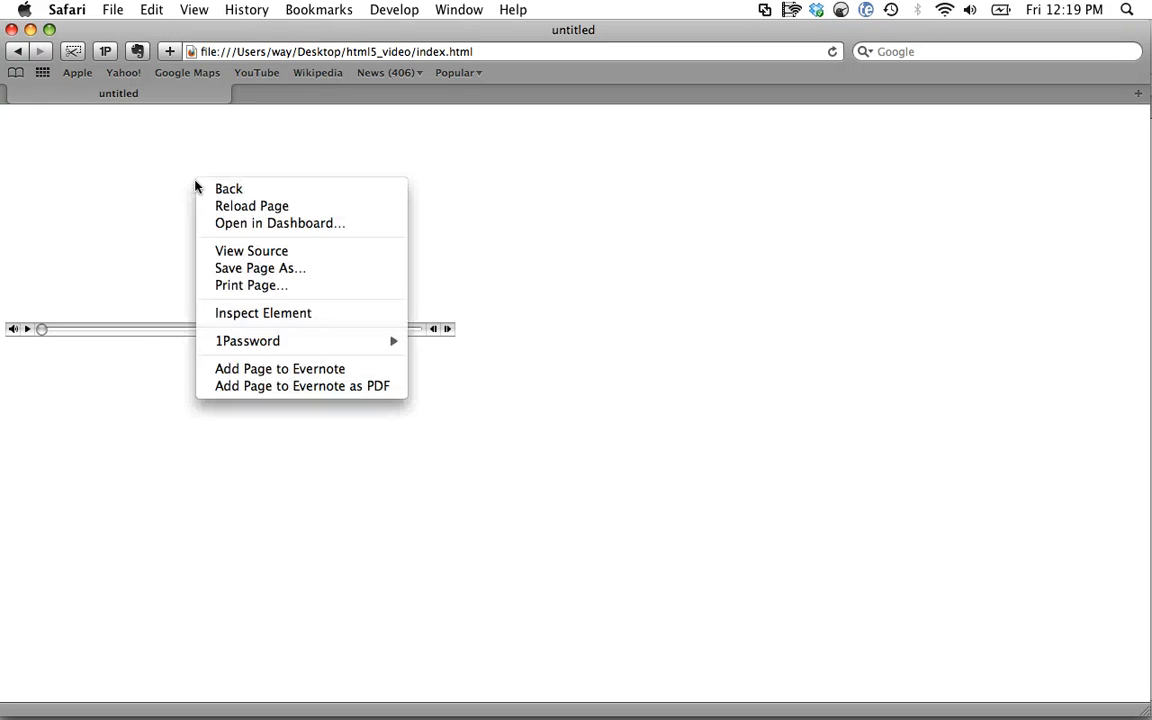
left_click(155, 388)
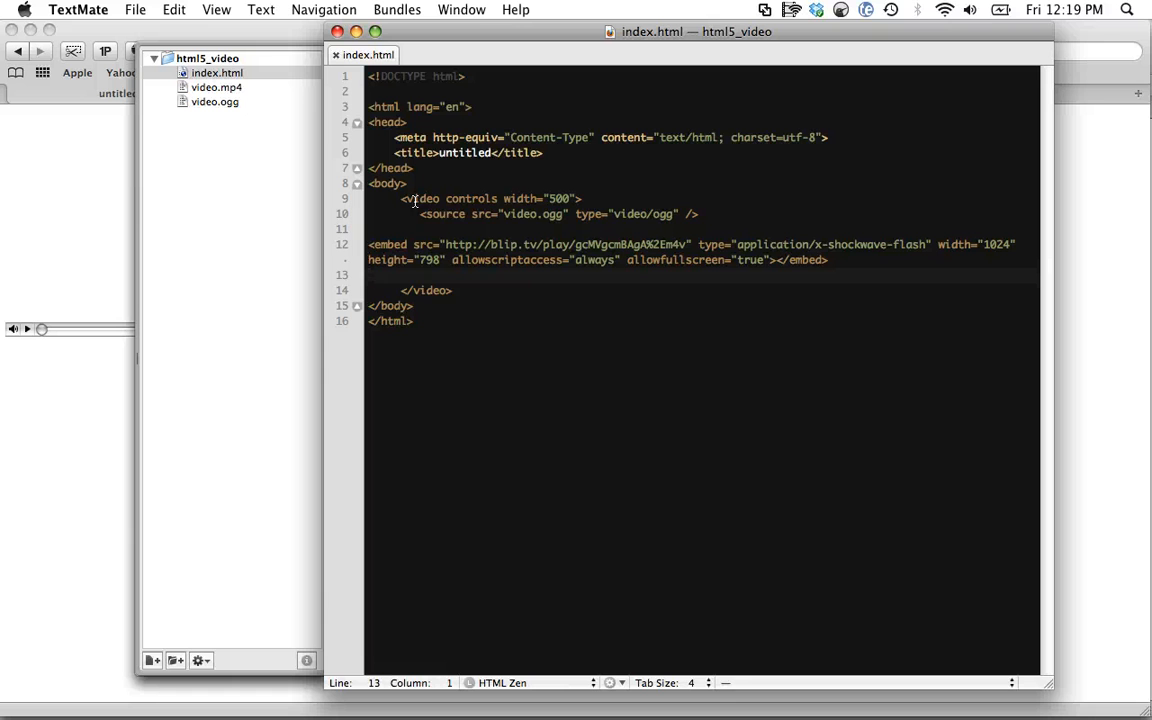
mouse_move(601, 319)
type("<source src=\"video.mp4\" type=\"video/mp4\" />")
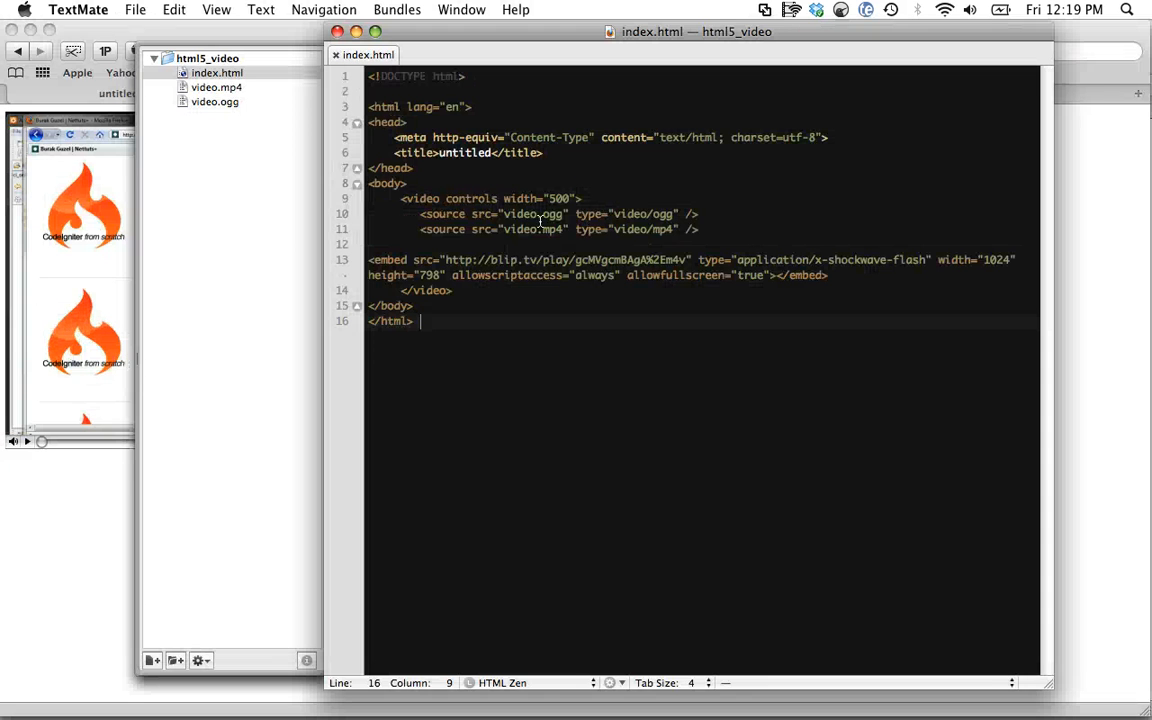
Restore the mp4 source and blip.tv Flash embed fallback inside the video element
left_click(593, 213)
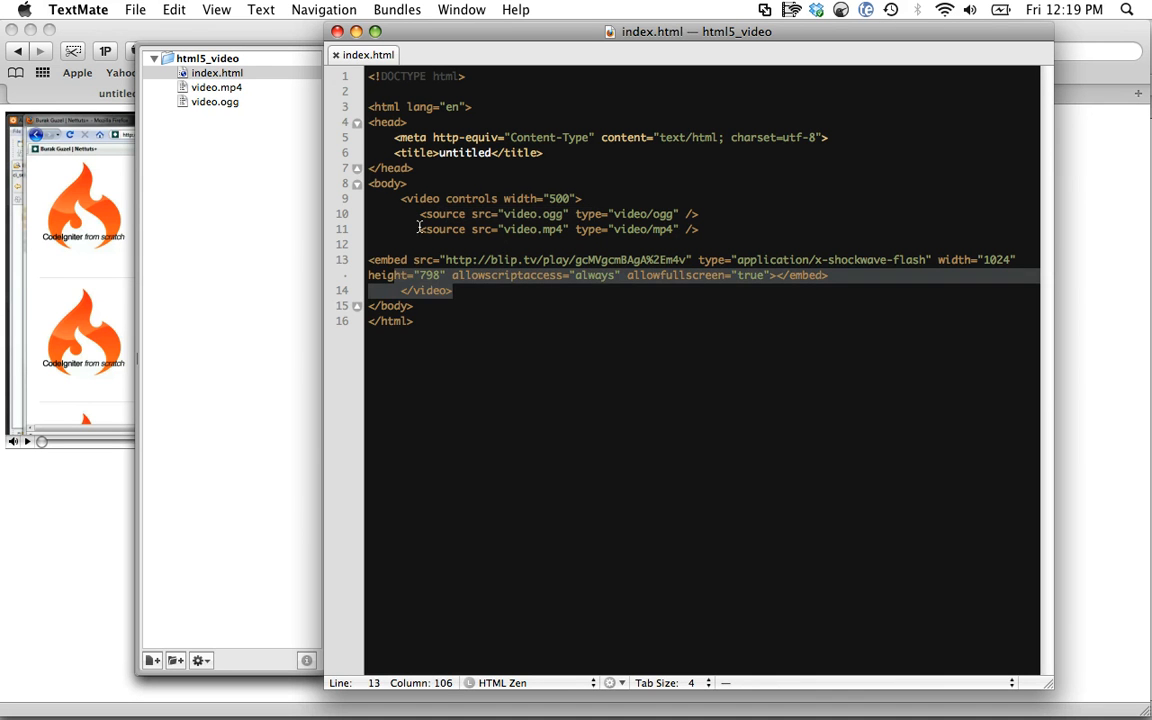
left_click(860, 279)
type("Y")
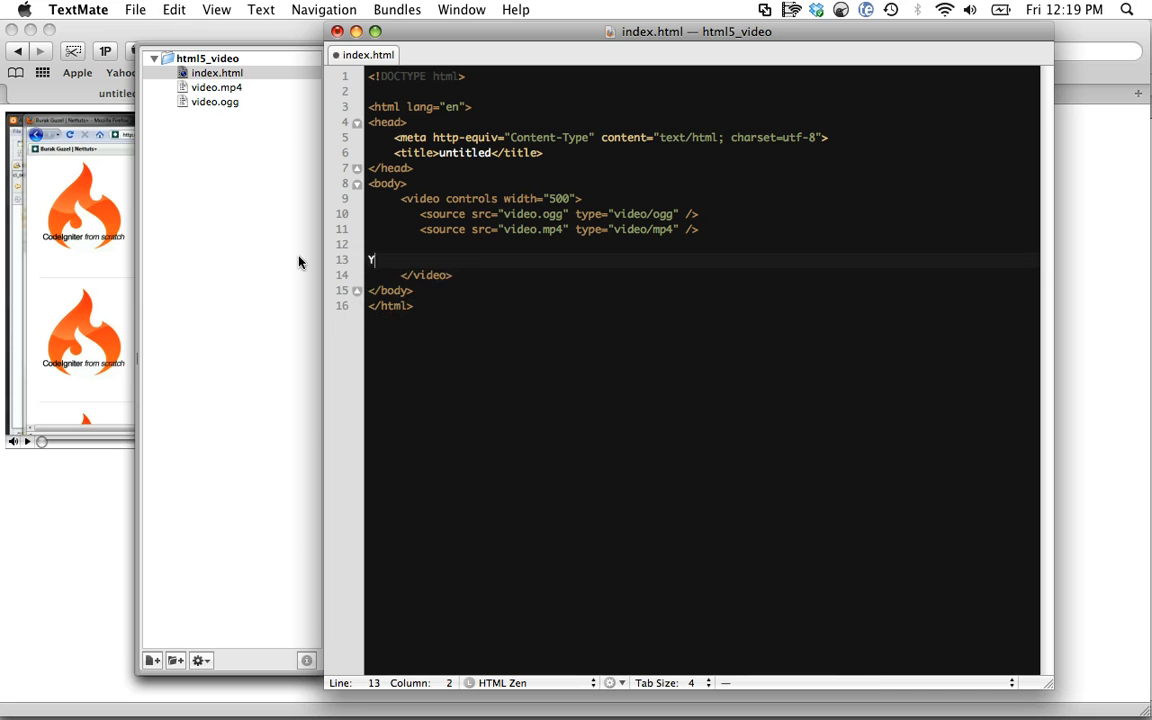
key("backspace")
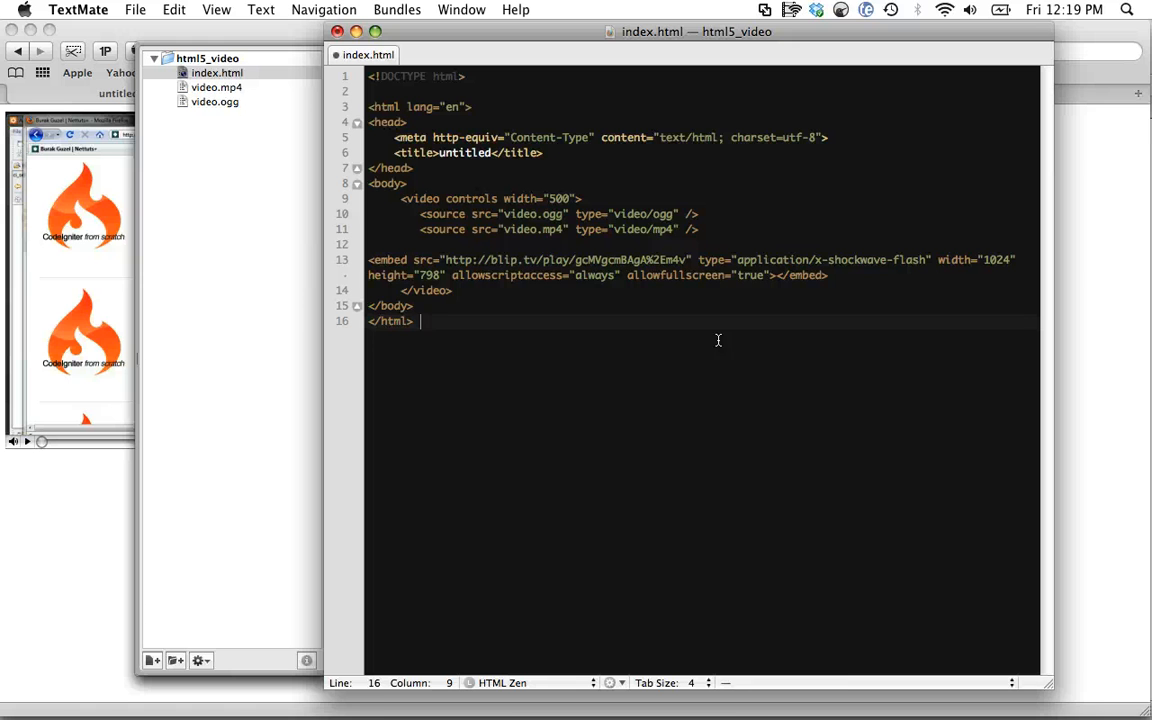
mouse_move(975, 712)
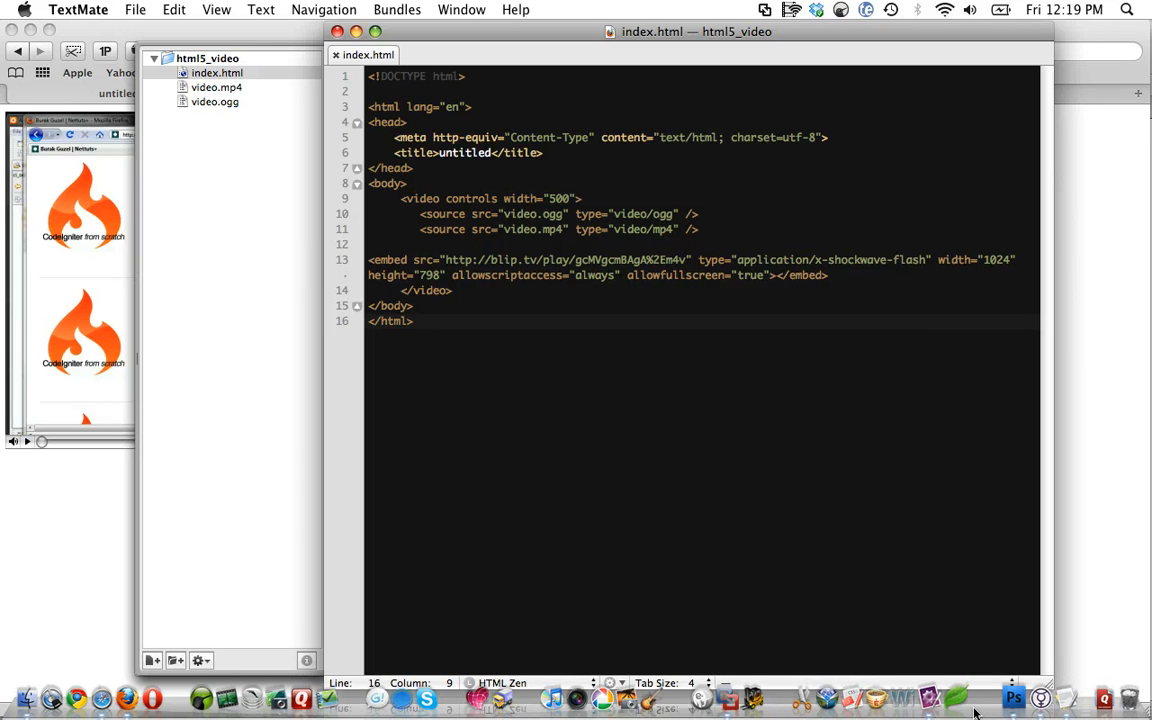
mouse_move(733, 697)
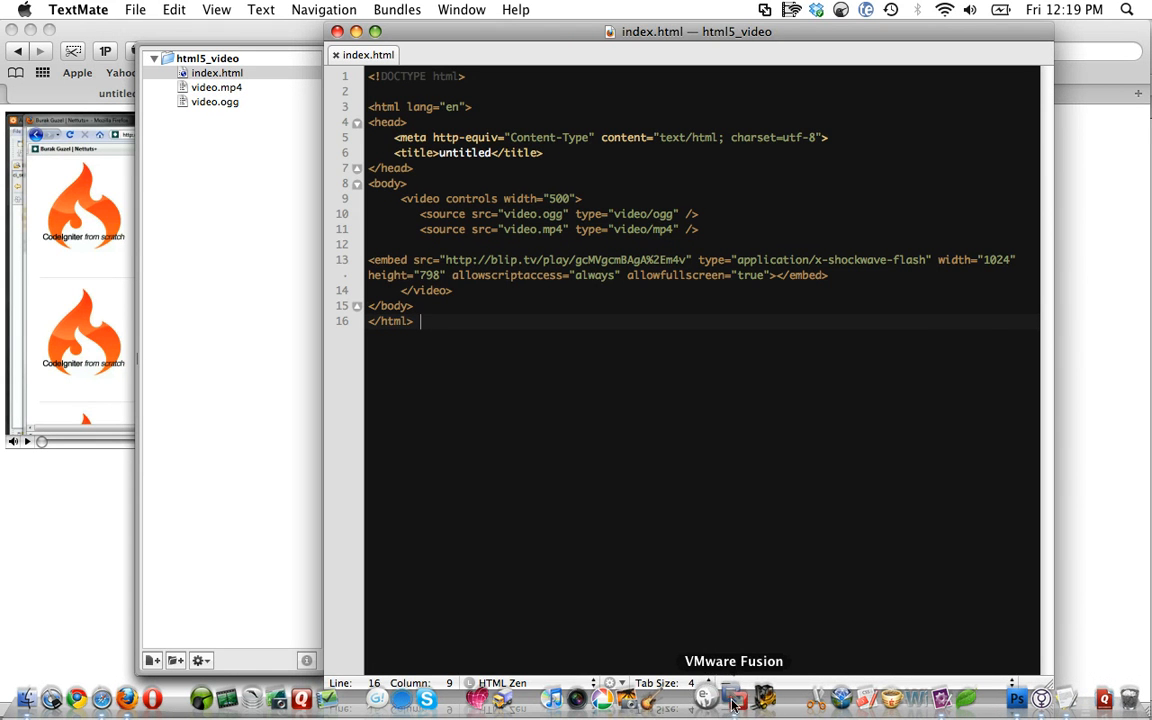
Open the Windows VM in VMware Fusion and view index.html in Internet Explorer
left_click(729, 697)
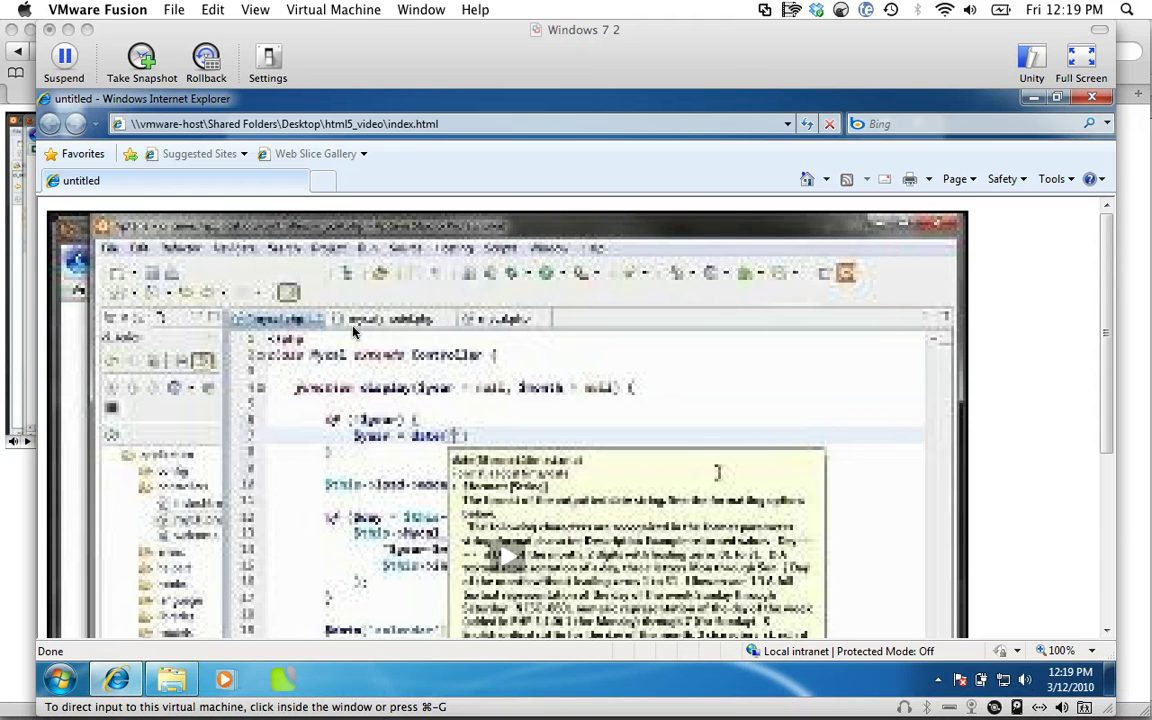
mouse_move(1109, 331)
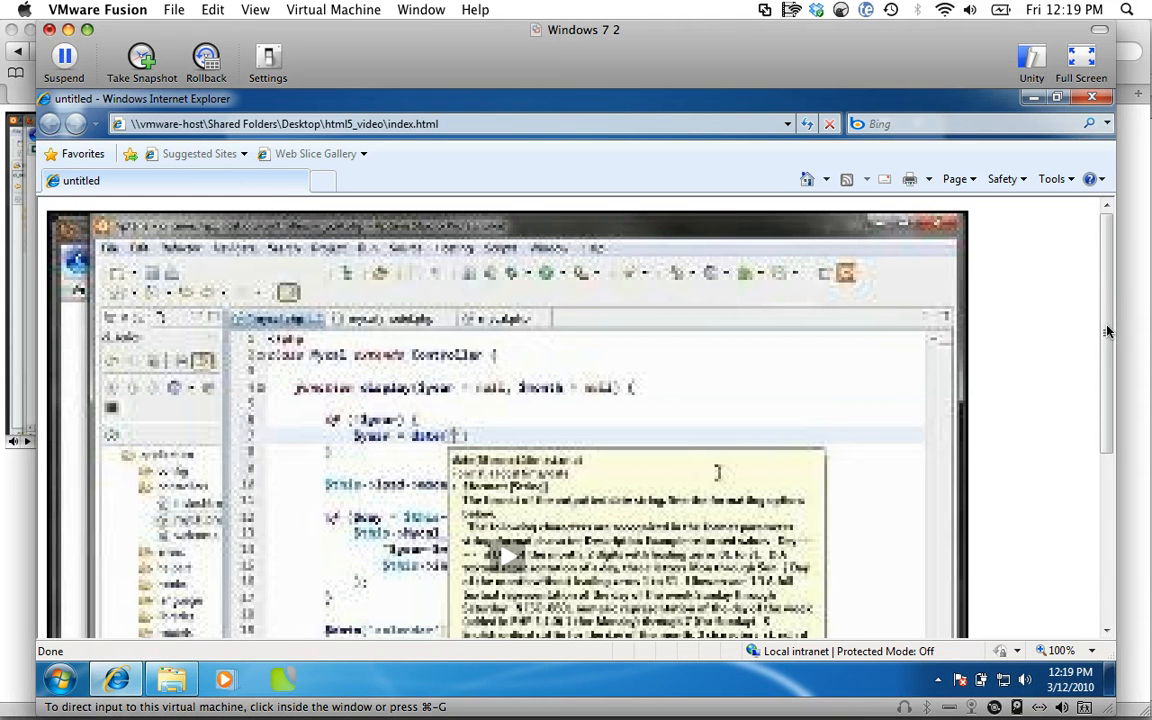
scroll("down", 3)
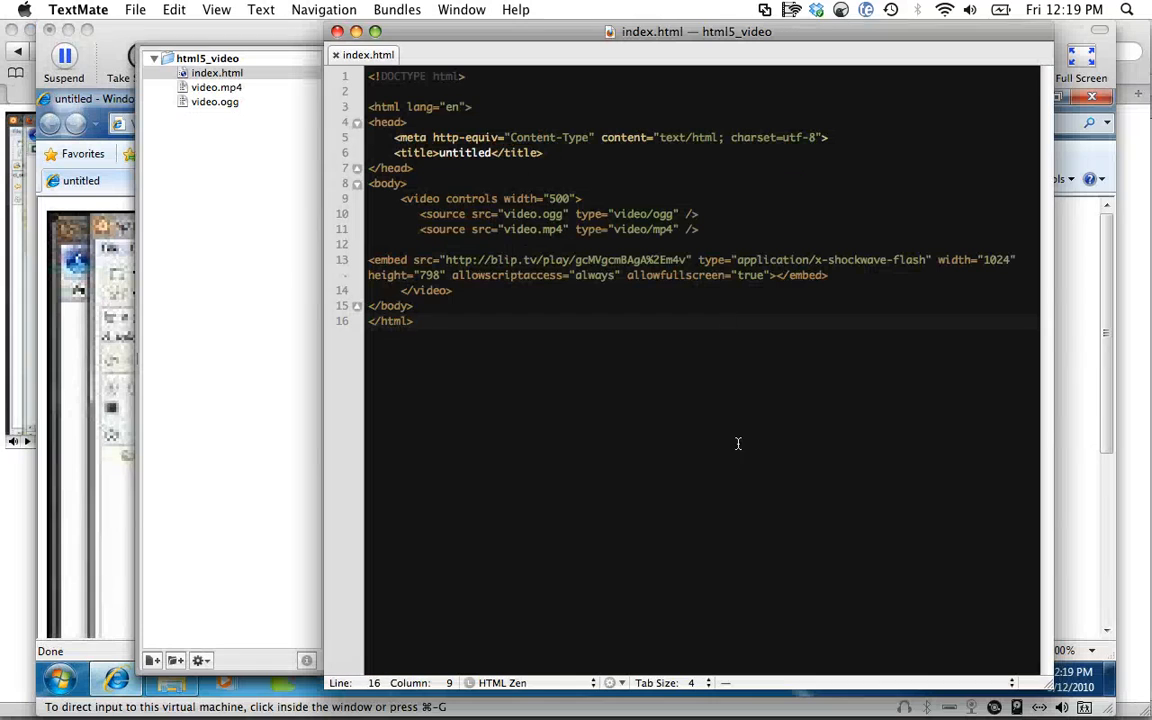
mouse_move(1007, 280)
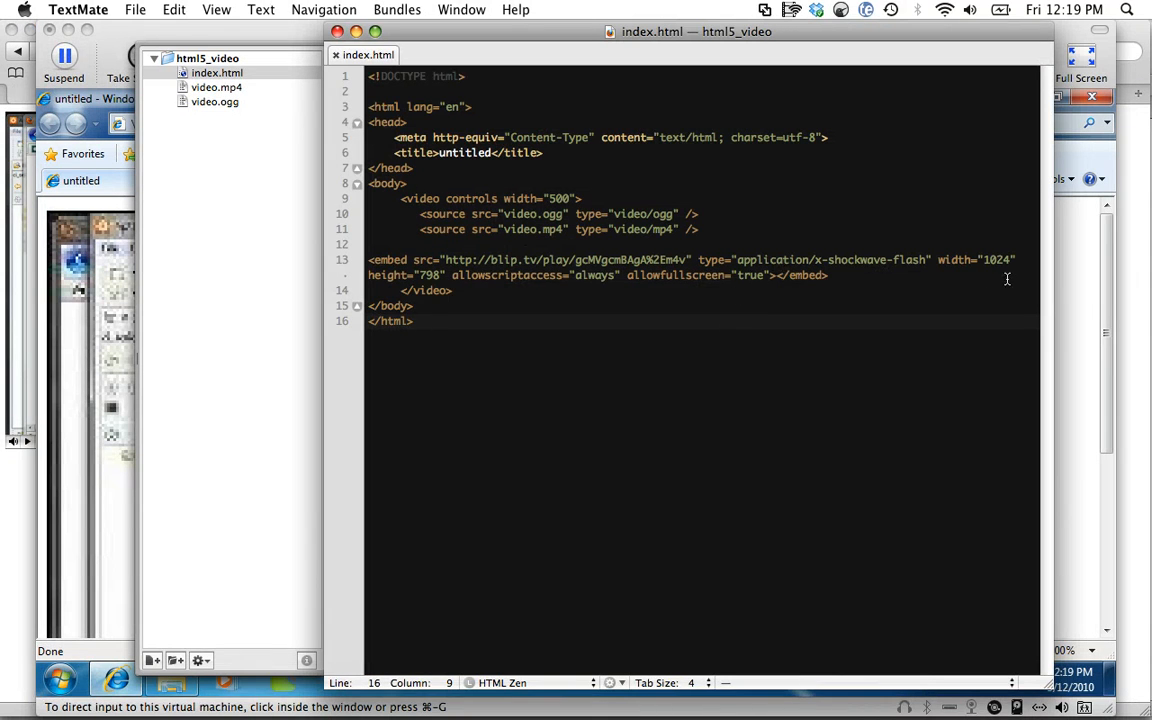